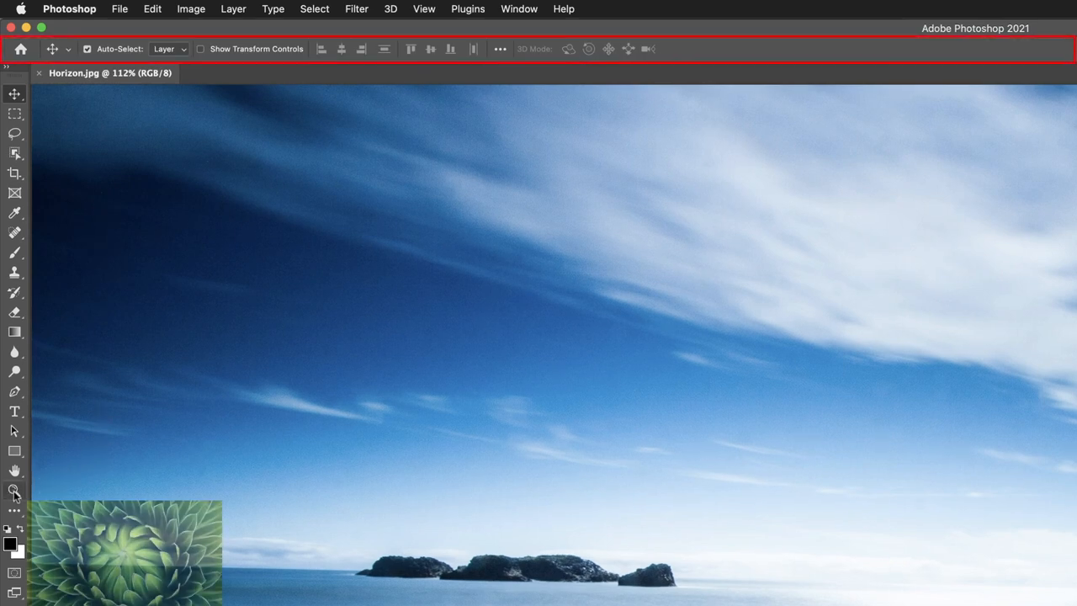
- Choose the Zoom tool so Scrubby Zoom and Fit Screen settings show in the options bar
{"action": "left_click", "coordinate": [14, 491]}
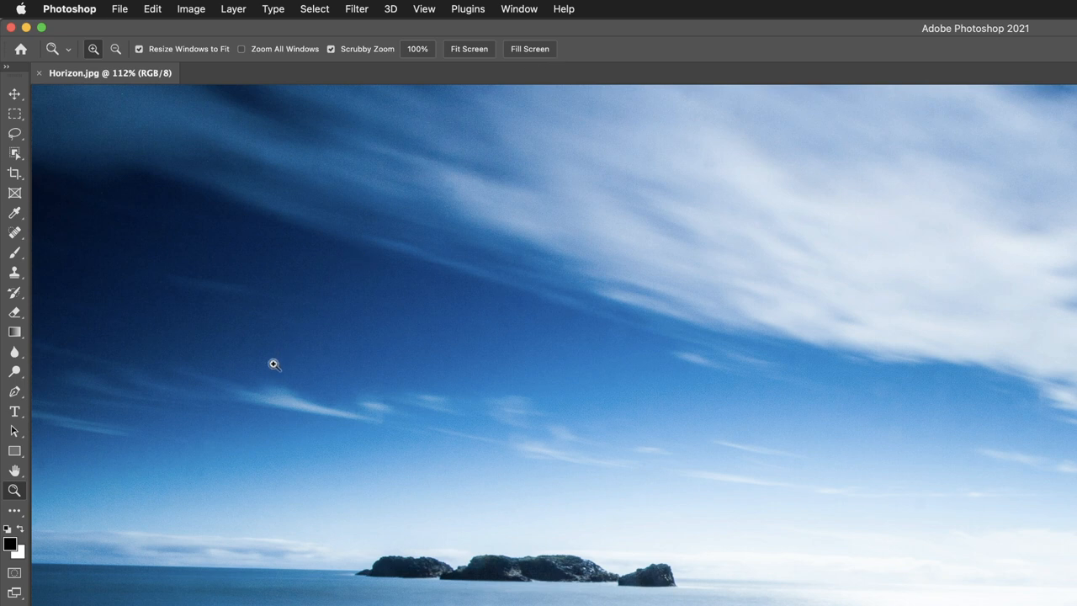
{"action": "mouse_move", "coordinate": [259, 374]}
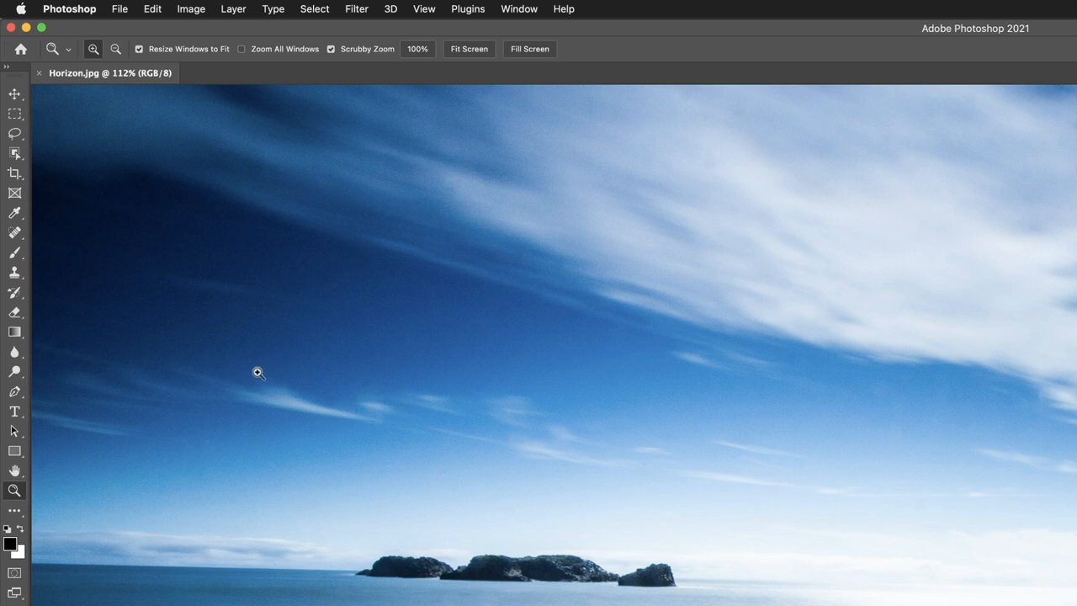
{"action": "mouse_move", "coordinate": [14, 410]}
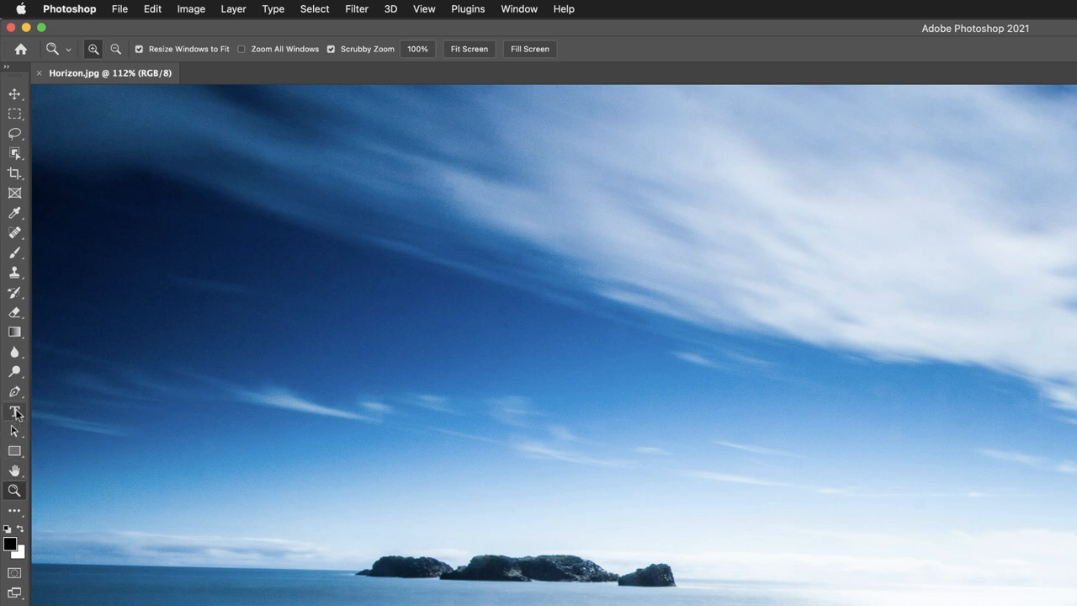
- Choose the Horizontal Type tool, showing Myriad Pro Regular 12 pt, anti-aliasing and alignment settings
{"action": "left_click", "coordinate": [15, 412]}
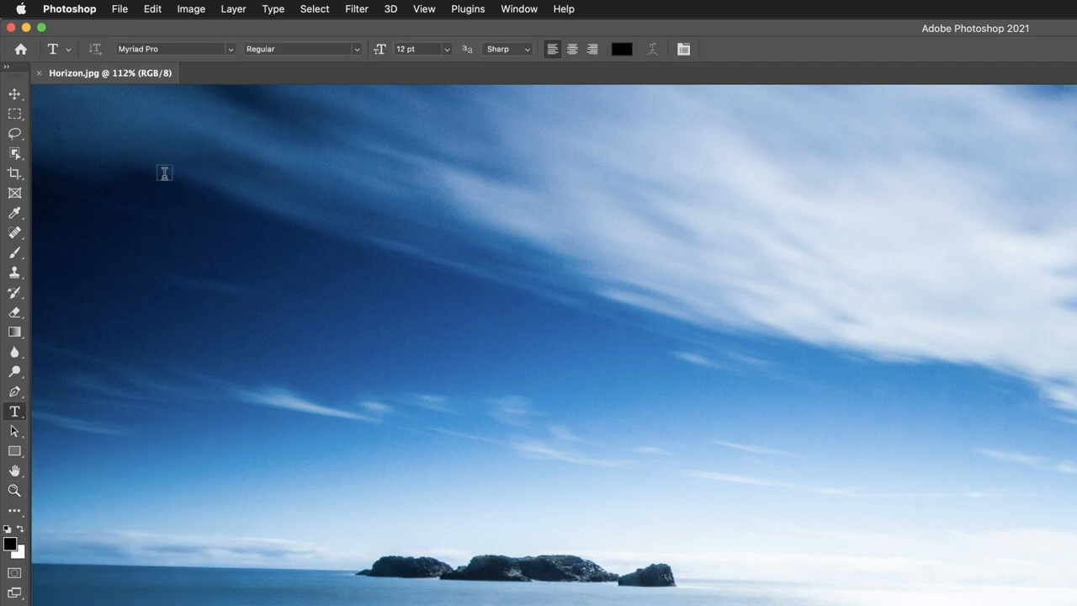
{"action": "mouse_move", "coordinate": [228, 52]}
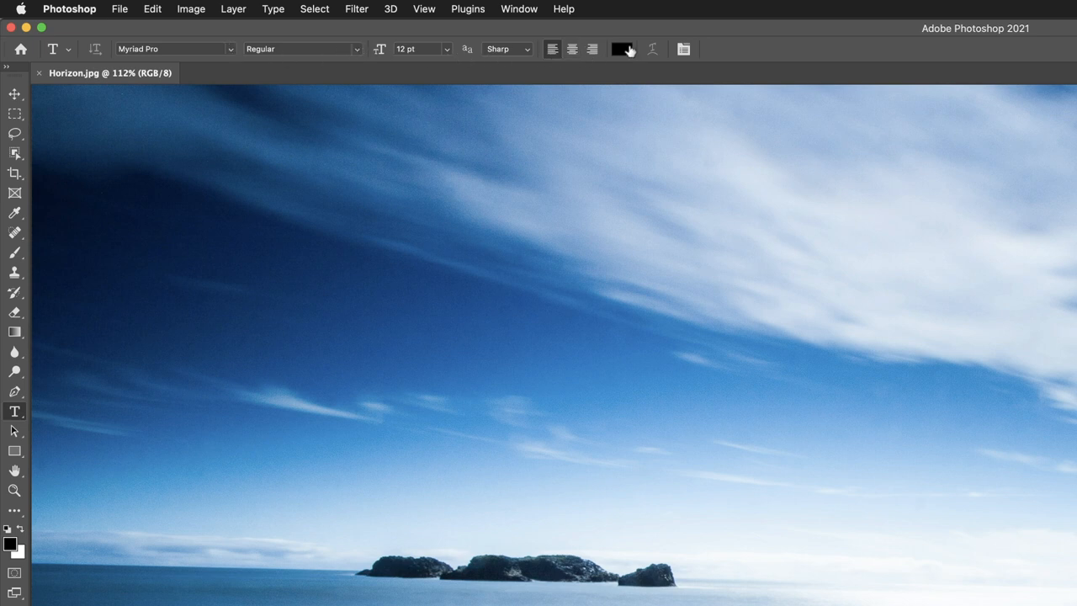
{"action": "mouse_move", "coordinate": [142, 43]}
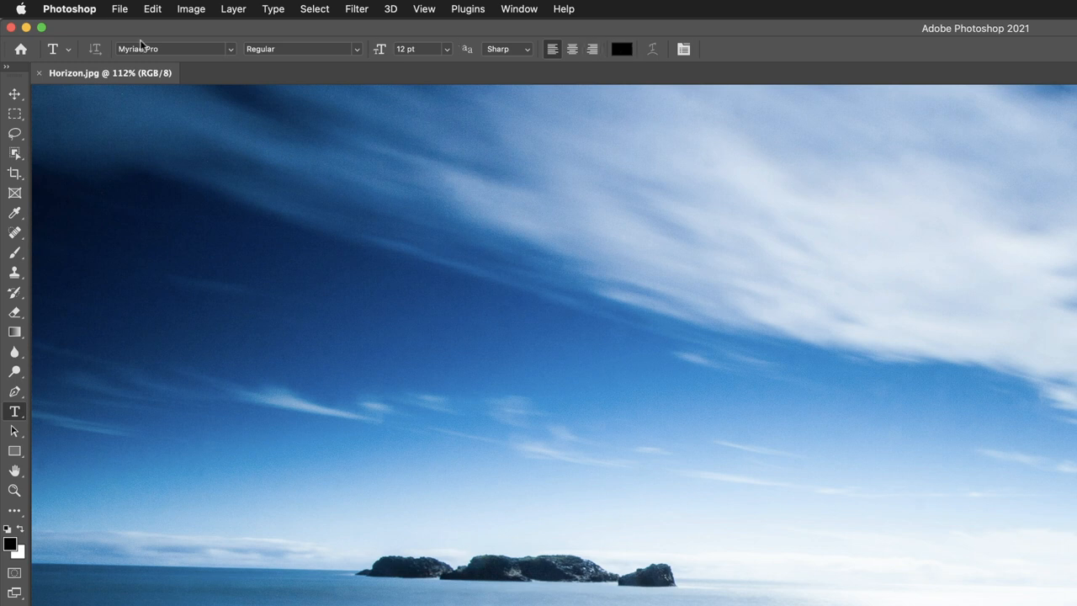
{"action": "mouse_move", "coordinate": [13, 115]}
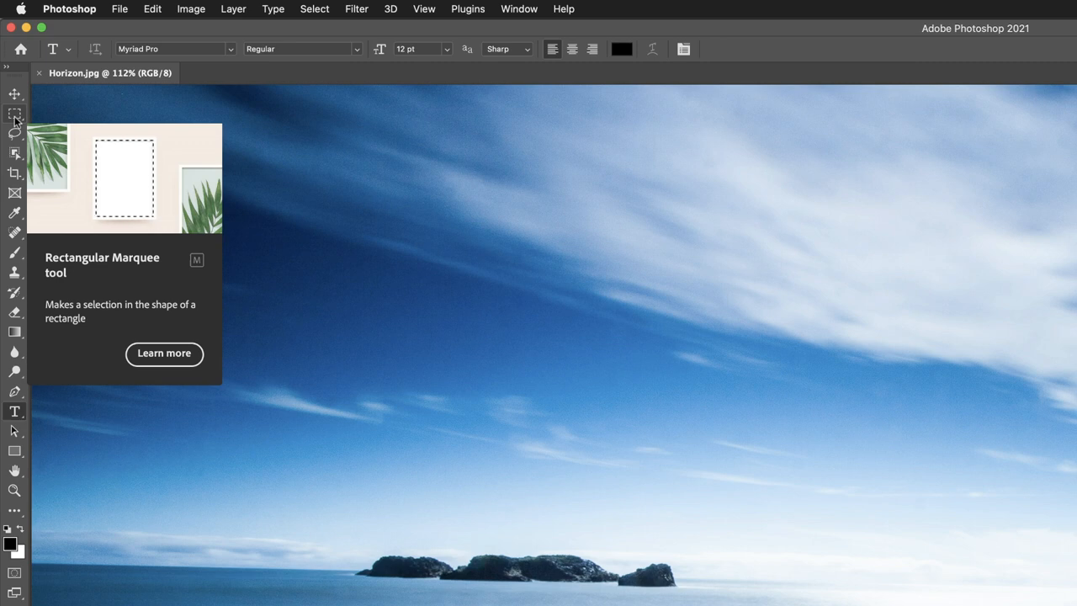
- Choose the Rectangular Marquee tool so its feather and style settings appear
{"action": "left_click", "coordinate": [14, 115]}
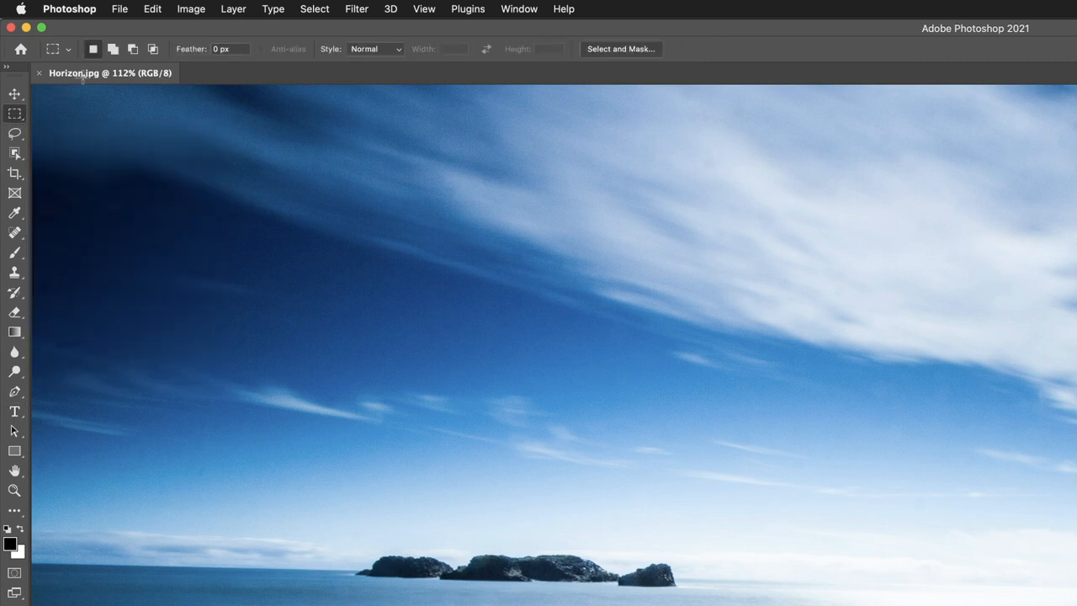
{"action": "mouse_move", "coordinate": [94, 49]}
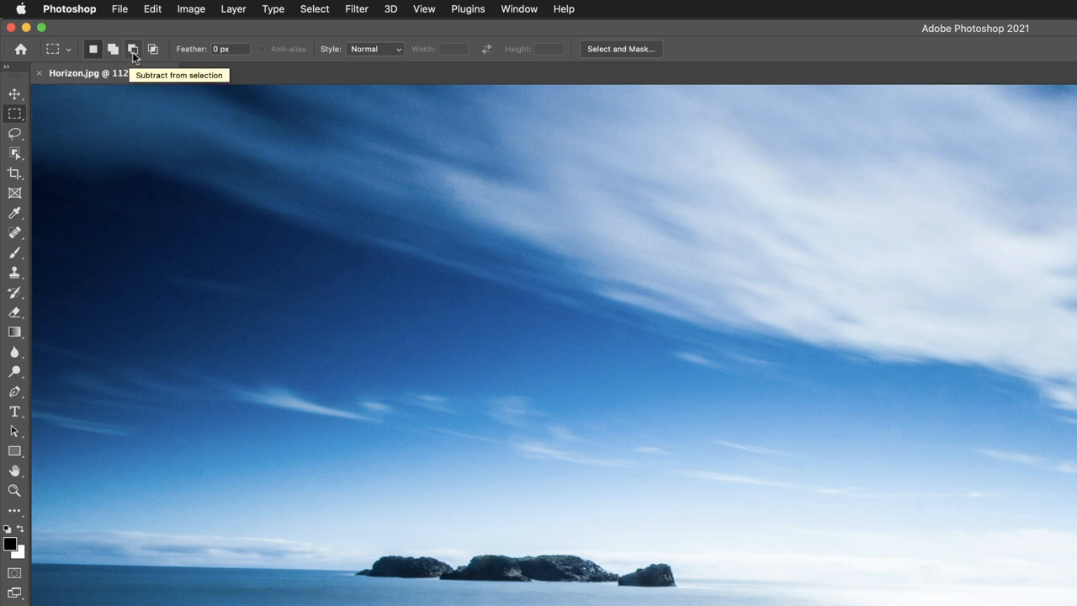
{"action": "mouse_move", "coordinate": [260, 33]}
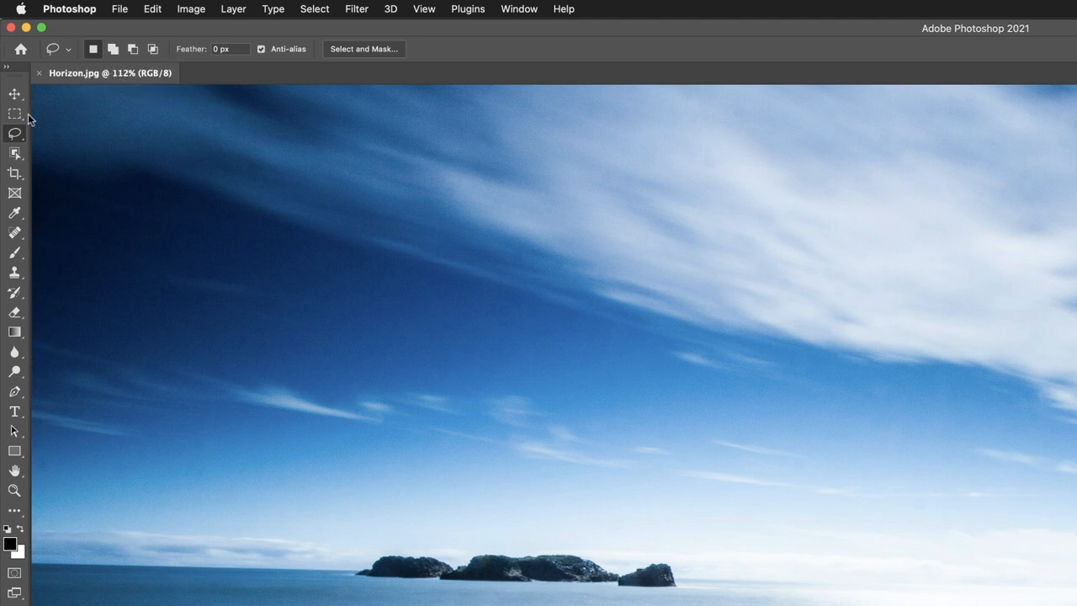
{"action": "mouse_move", "coordinate": [13, 155]}
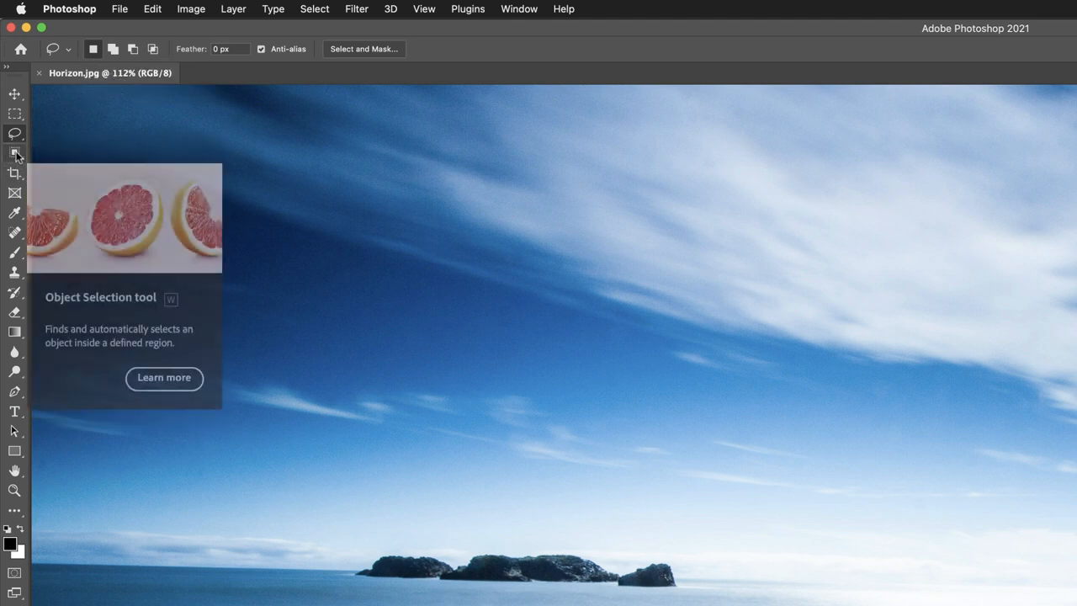
- Pick the Polygonal Lasso tool from the lasso flyout, then return to the Rectangular Marquee tool
{"action": "left_click", "coordinate": [15, 135]}
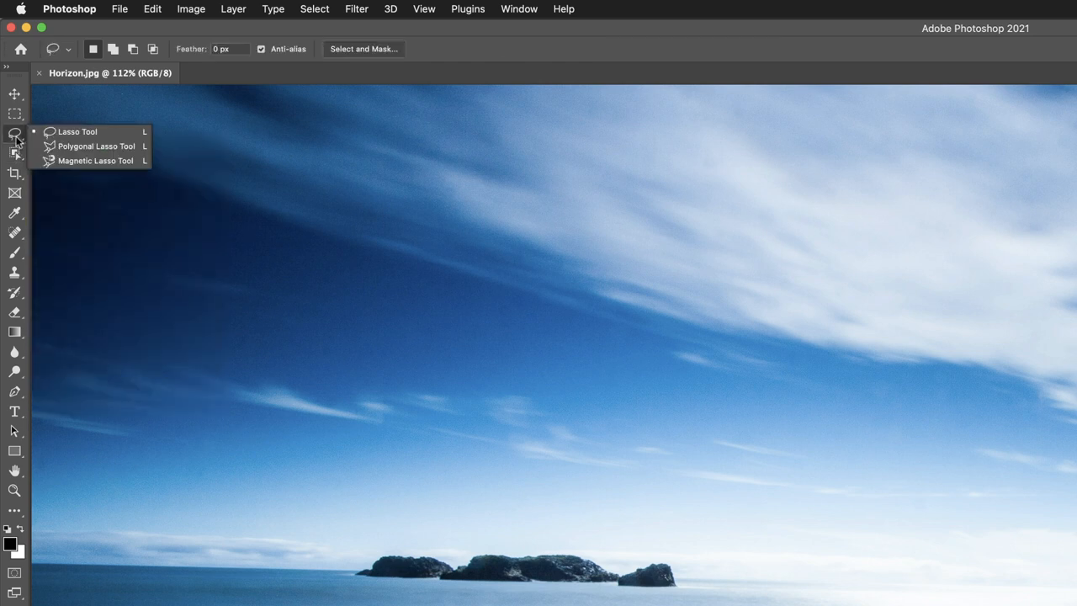
{"action": "left_click", "coordinate": [96, 145]}
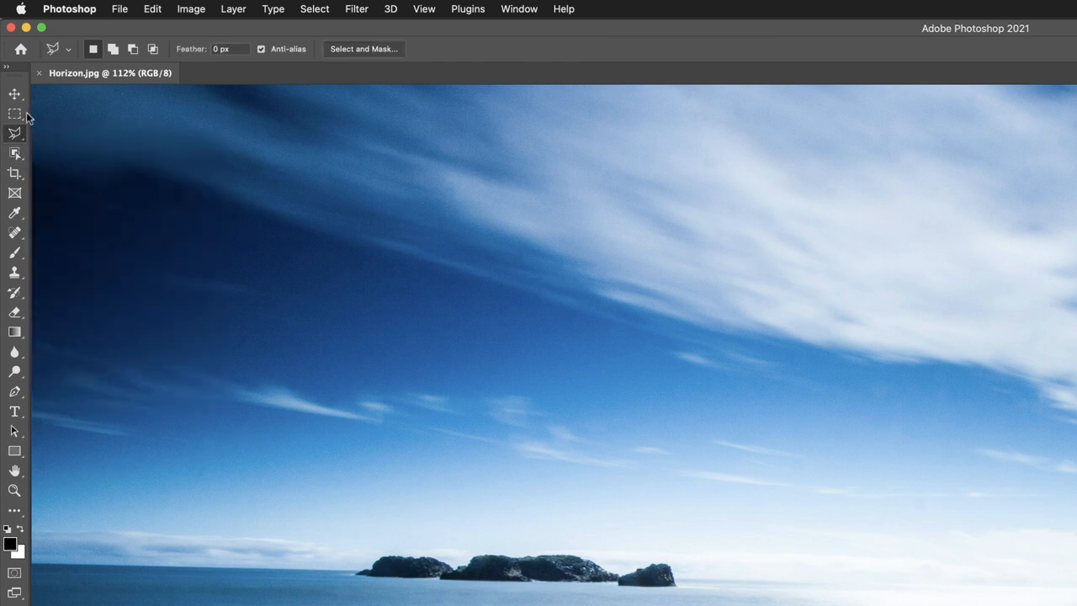
{"action": "left_click", "coordinate": [14, 115]}
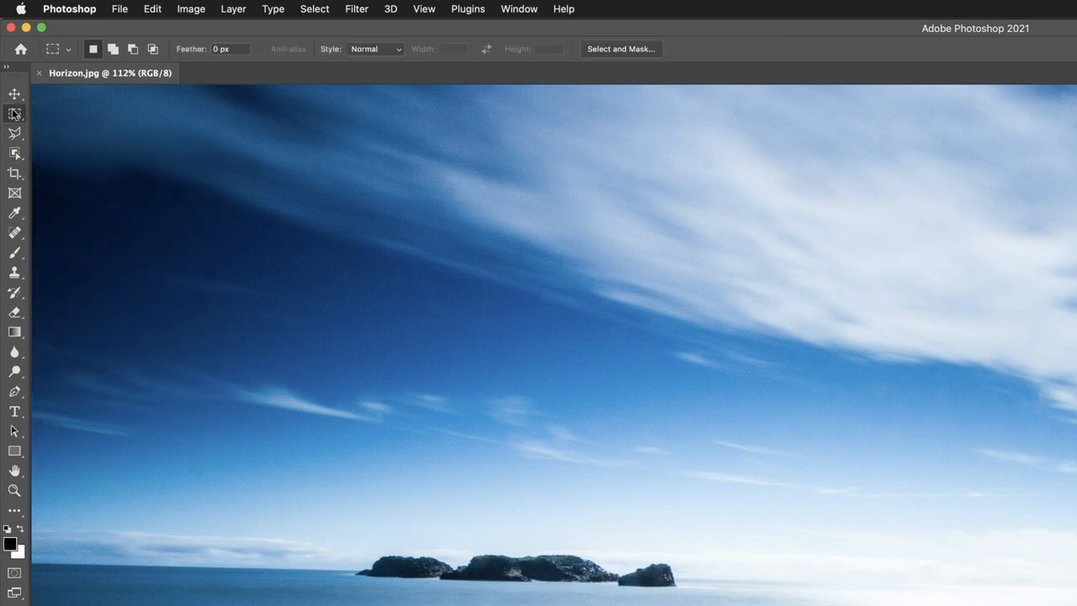